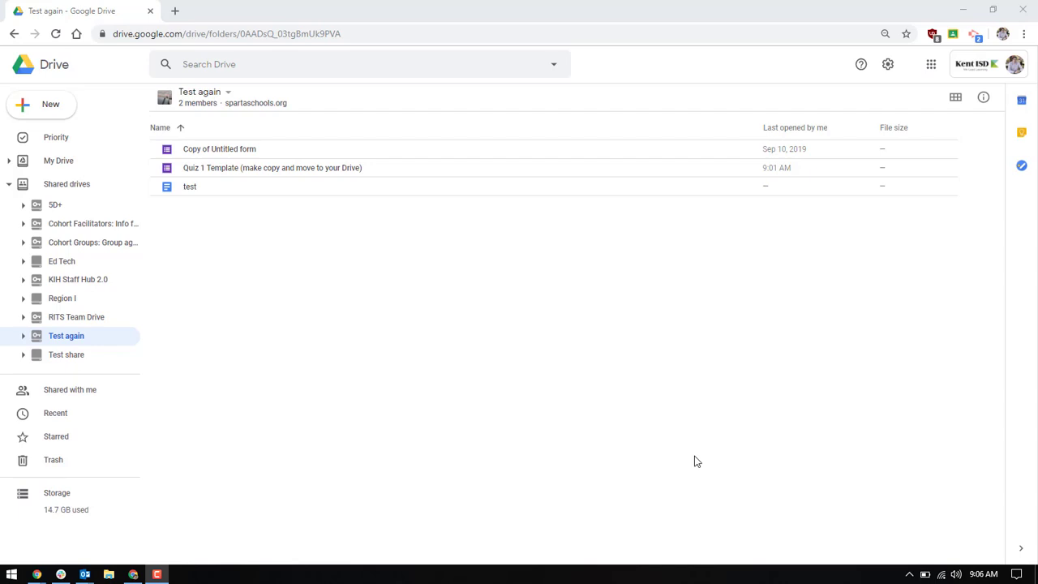
mouse_move(223, 323)
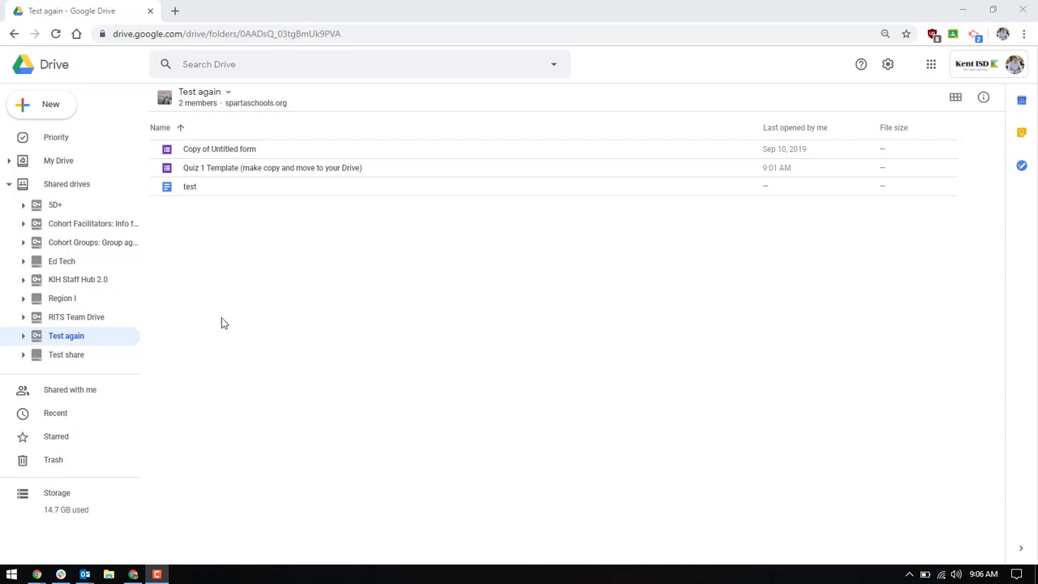
mouse_move(68, 187)
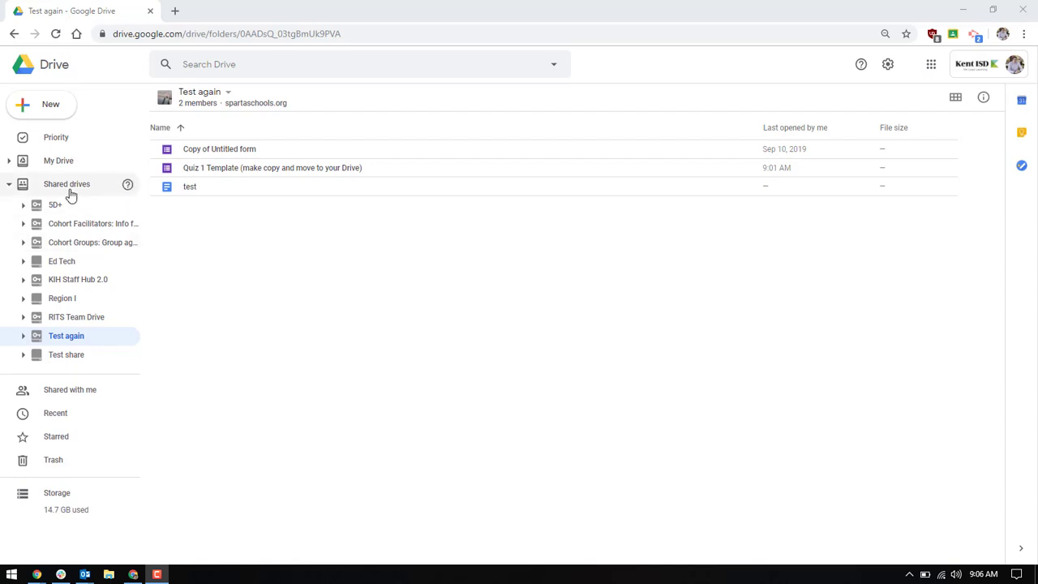
mouse_move(56, 340)
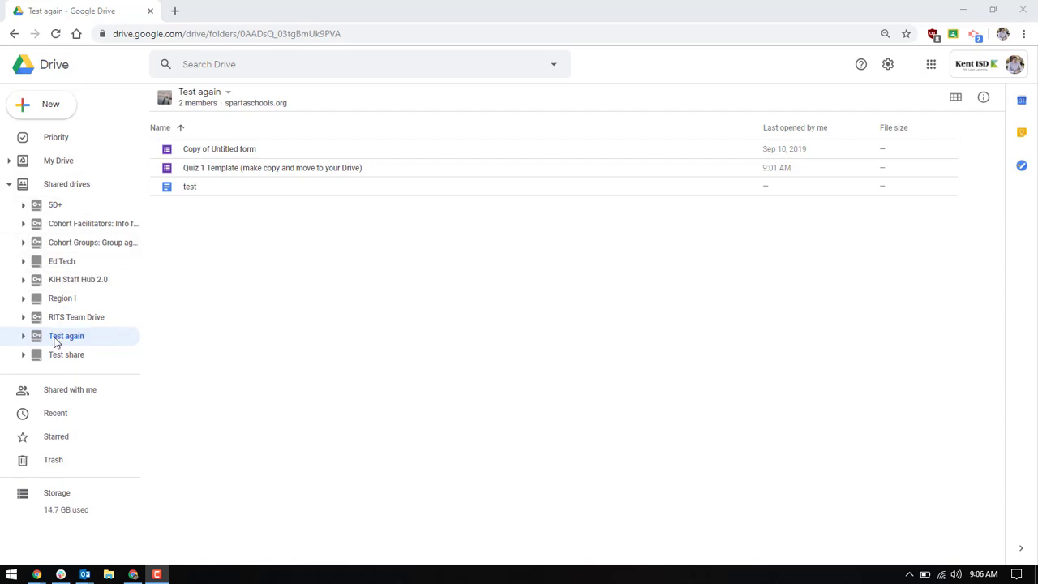
Step: Show the member access list for the Test again shared drive
left_click(198, 104)
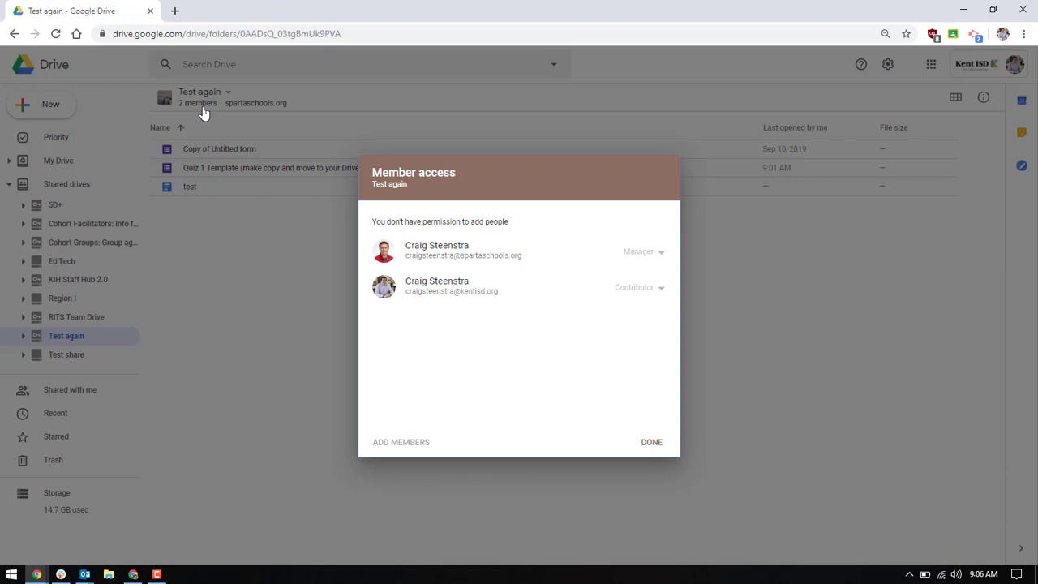
mouse_move(640, 292)
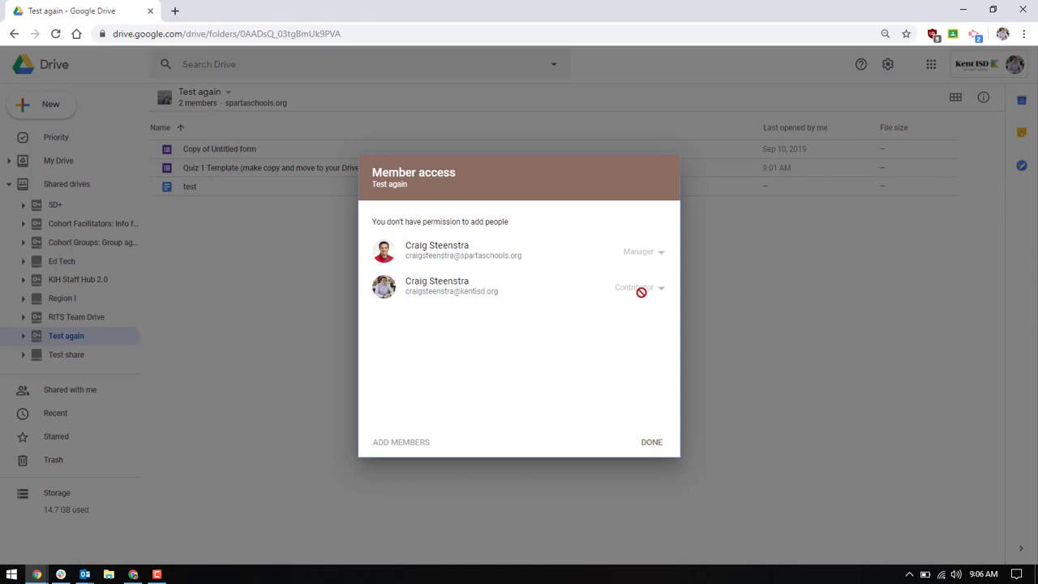
mouse_move(474, 290)
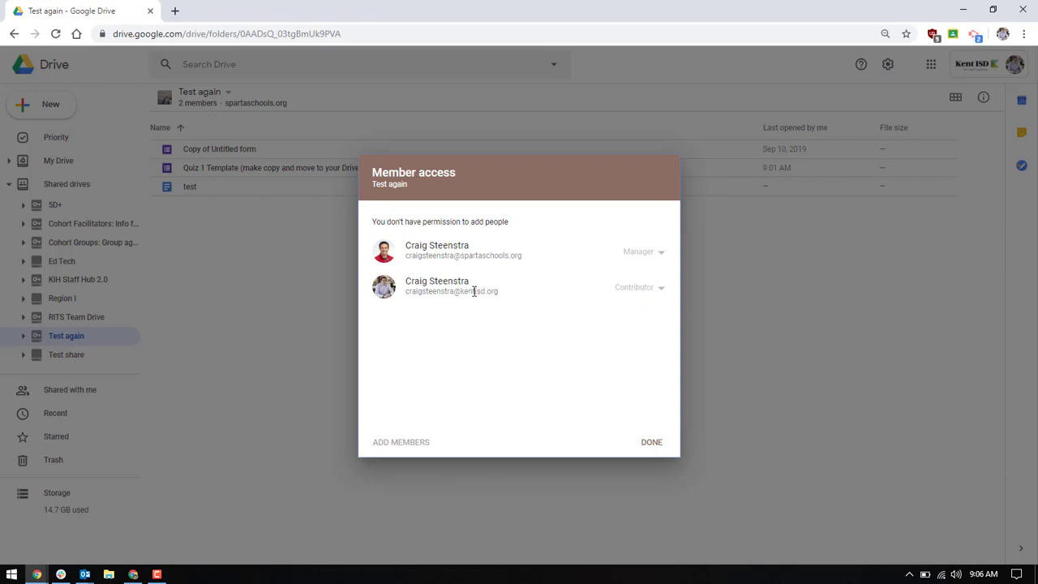
mouse_move(652, 441)
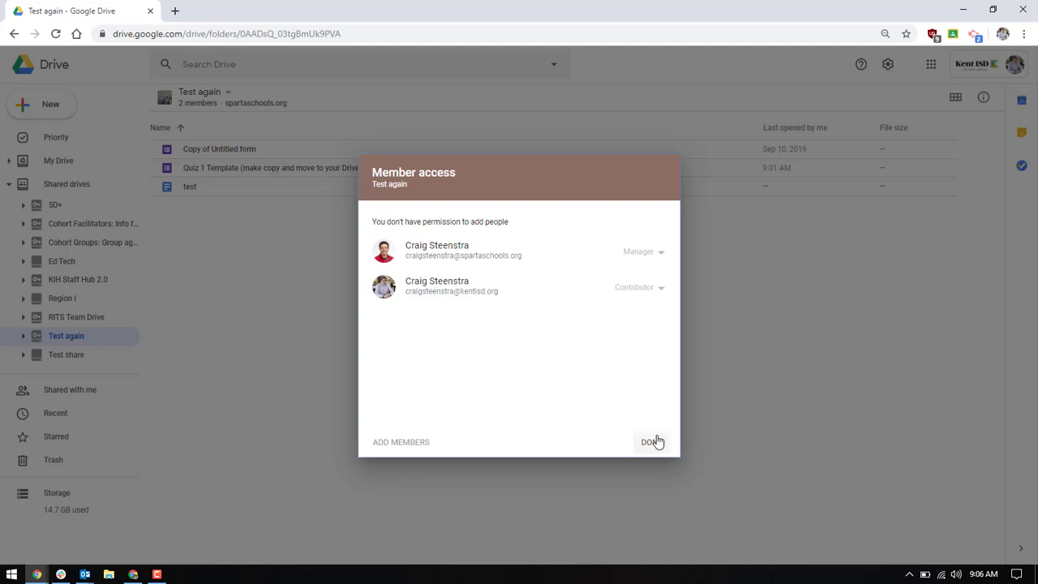
mouse_move(483, 293)
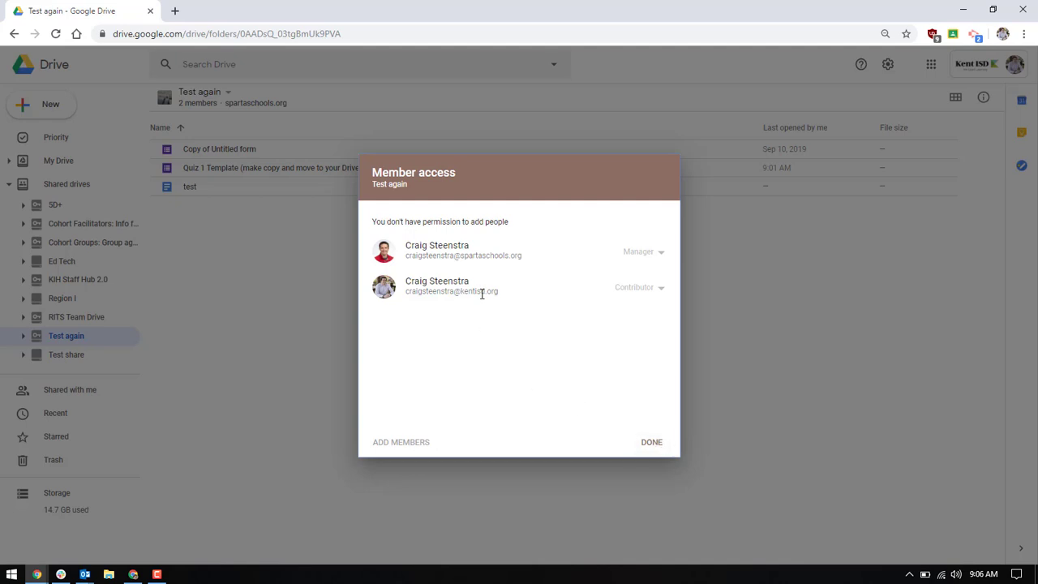
mouse_move(651, 441)
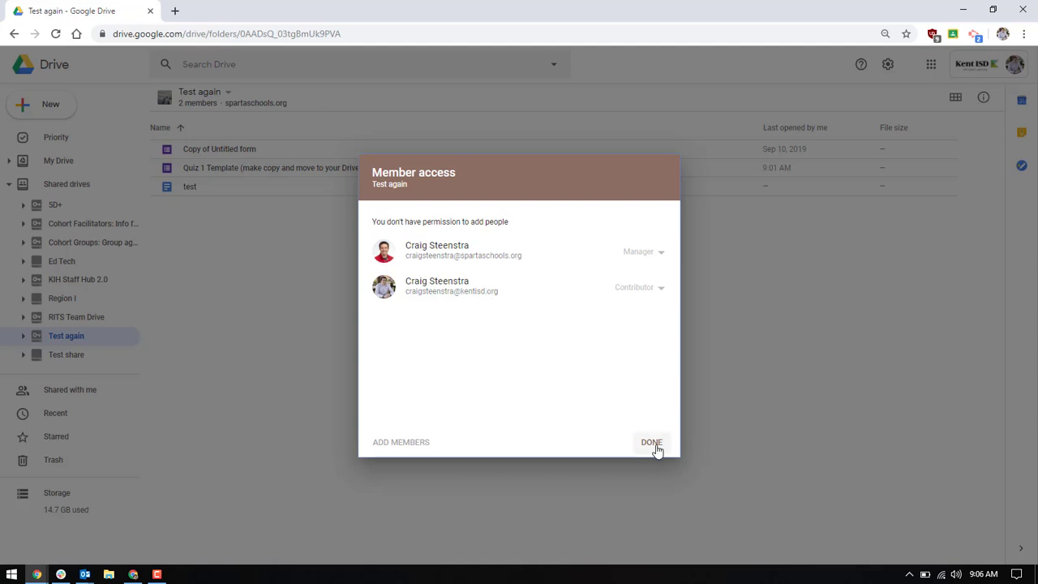
Step: Dismiss the member access dialog with DONE to return to the drive's three files
left_click(652, 440)
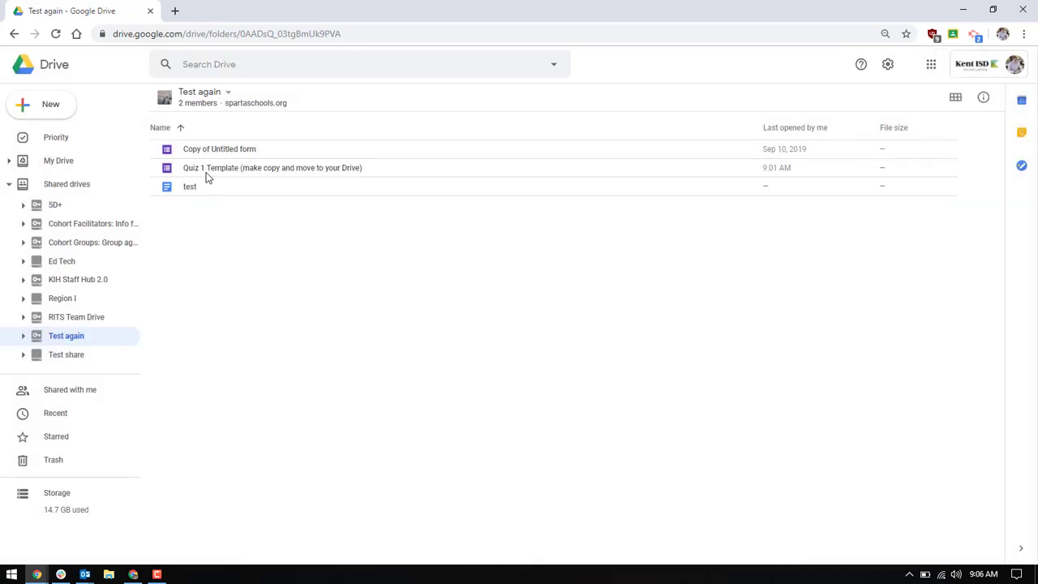
mouse_move(225, 176)
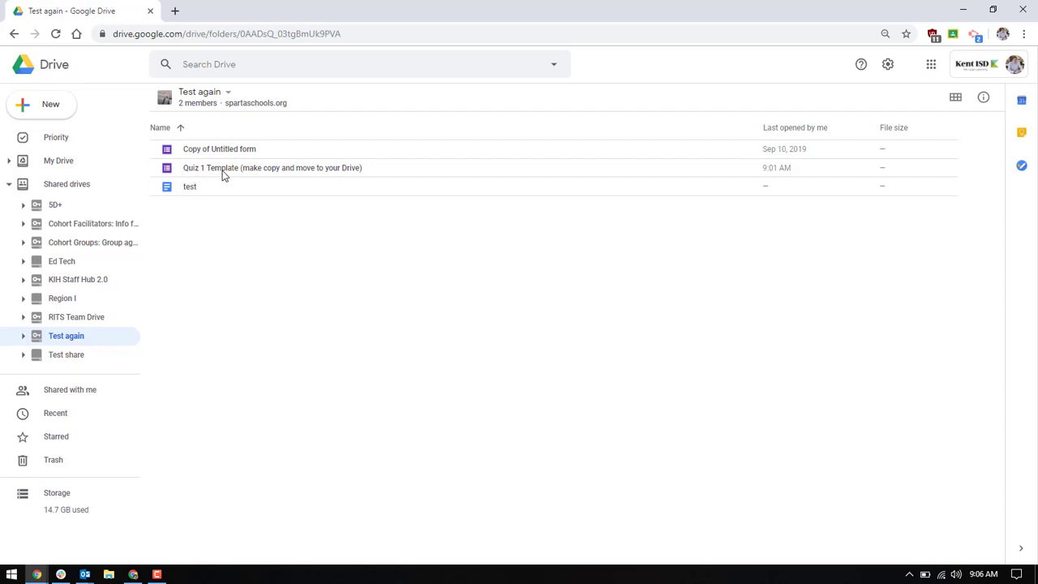
mouse_move(261, 170)
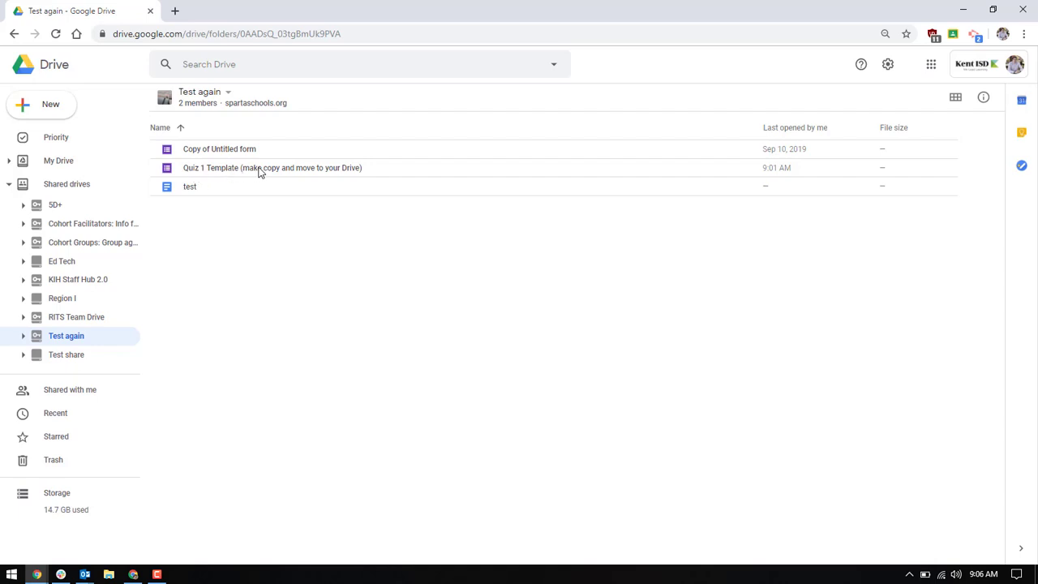
mouse_move(353, 175)
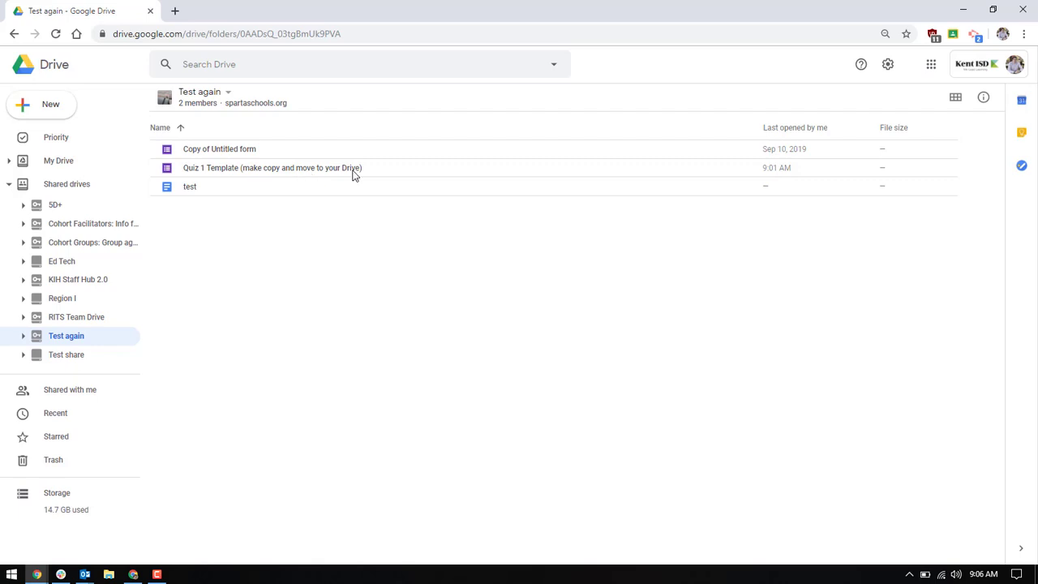
mouse_move(272, 172)
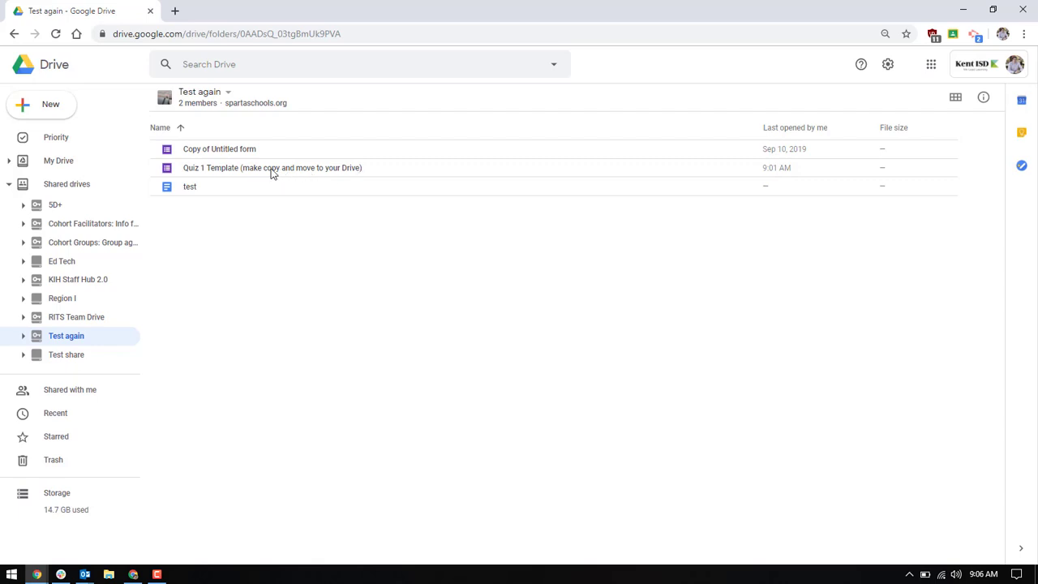
mouse_move(260, 175)
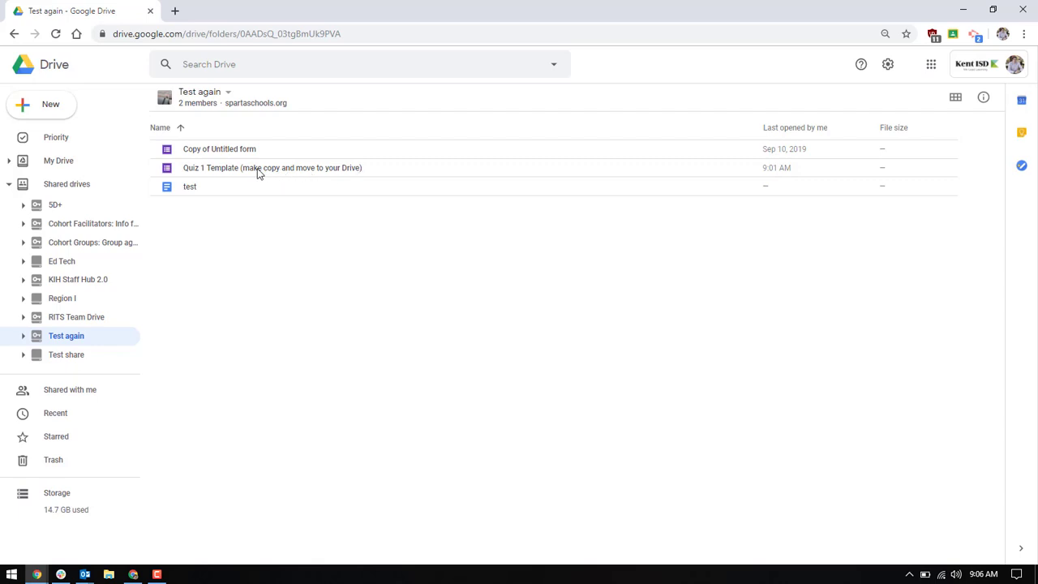
mouse_move(249, 172)
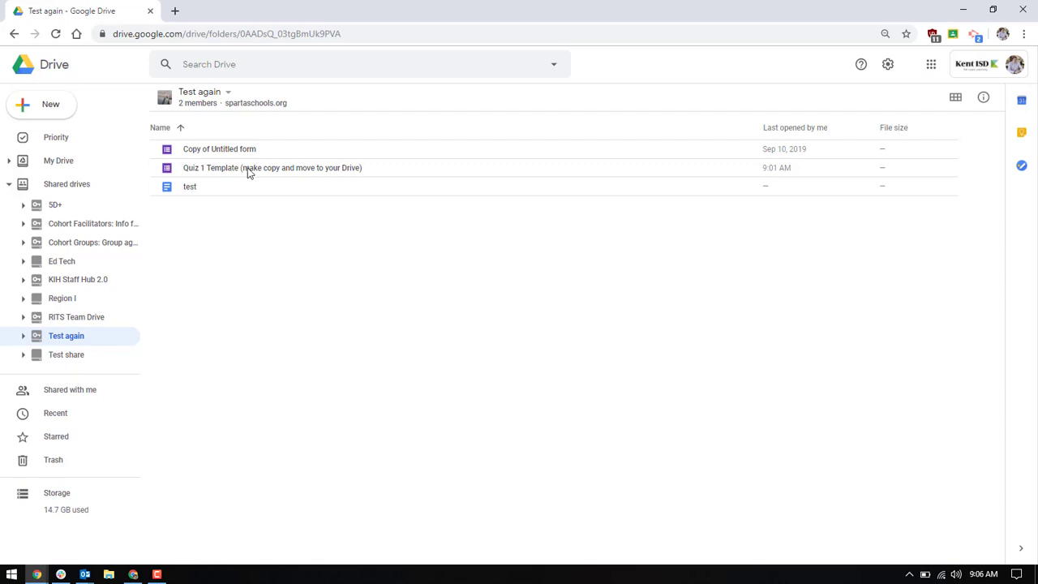
Step: Open Quiz 1 Template in Google Forms and bring up its More actions menu
double_click(272, 167)
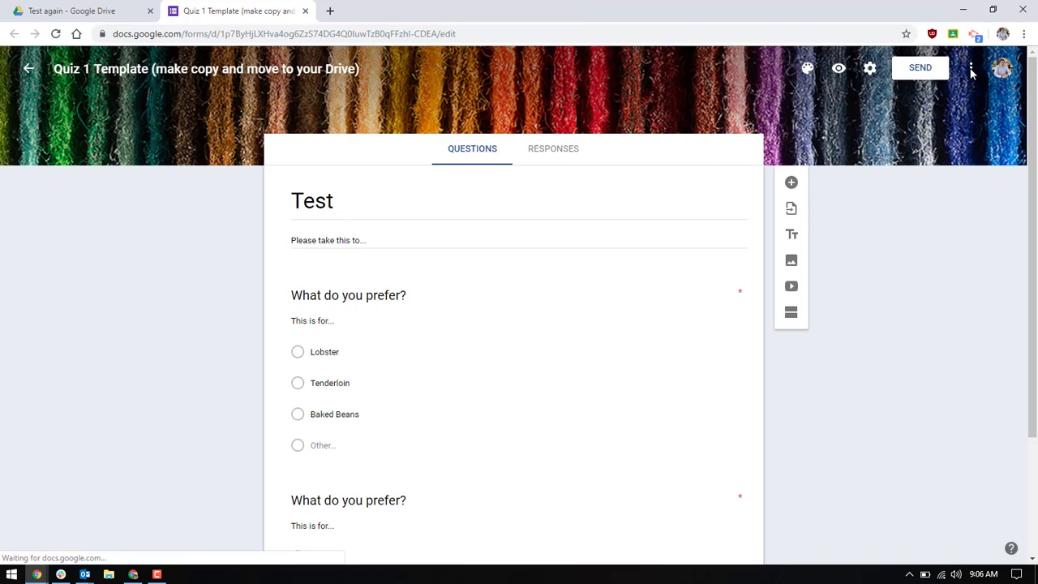
left_click(971, 68)
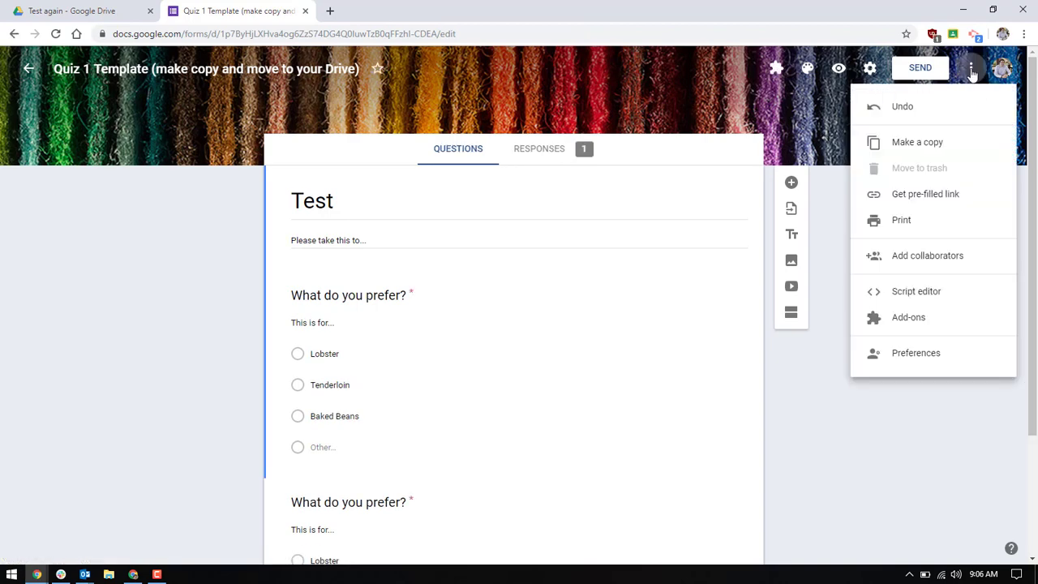
mouse_move(925, 153)
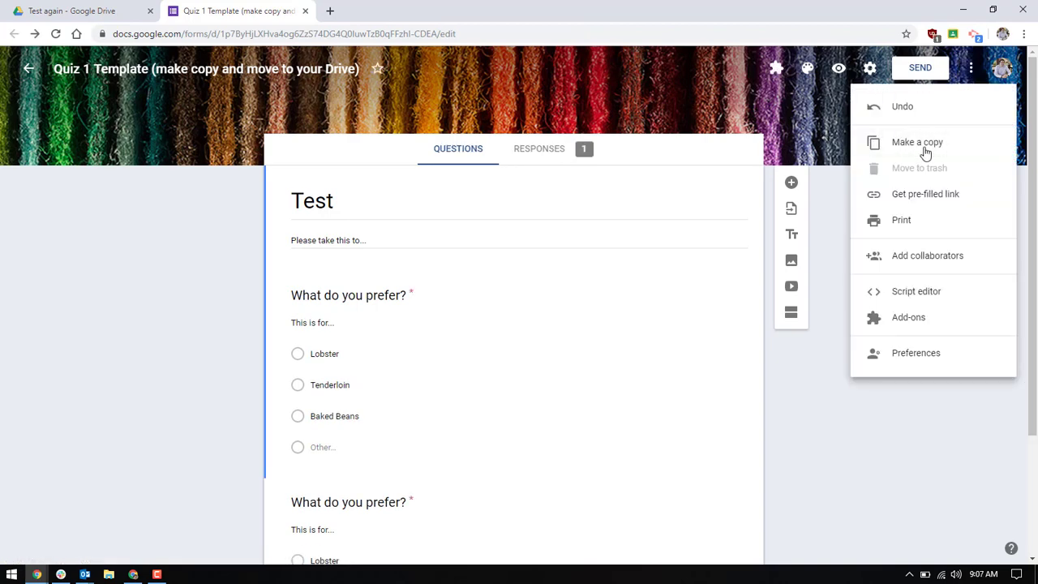
Step: Start Make a copy and set the copy's destination folder to My Drive
left_click(918, 143)
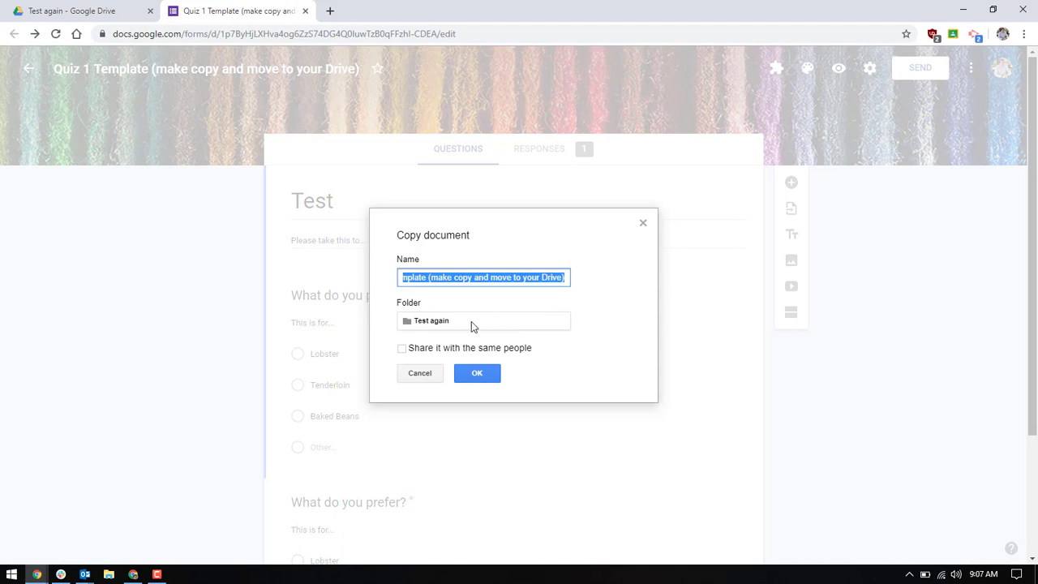
left_click(483, 321)
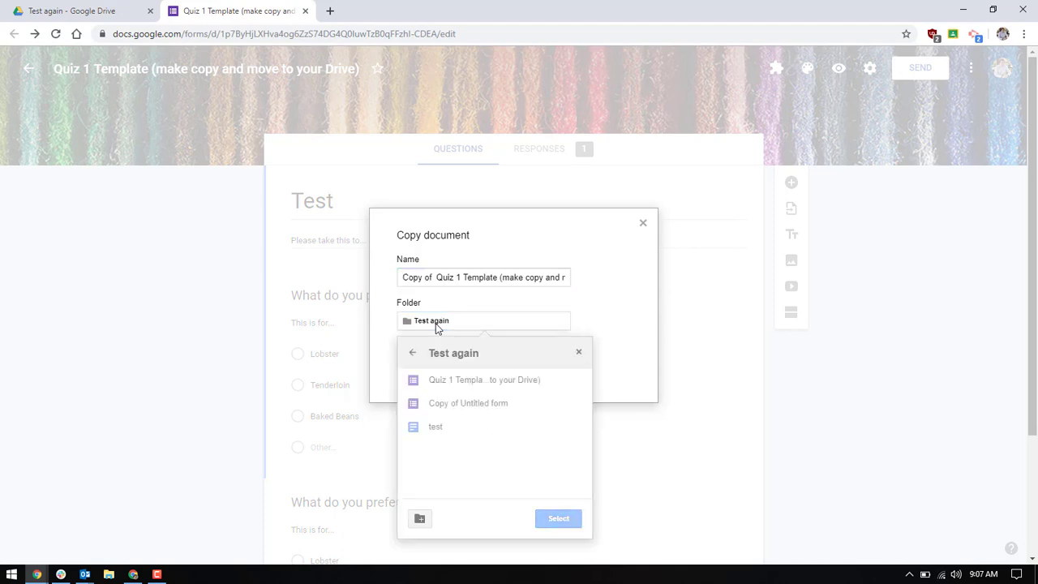
left_click(412, 352)
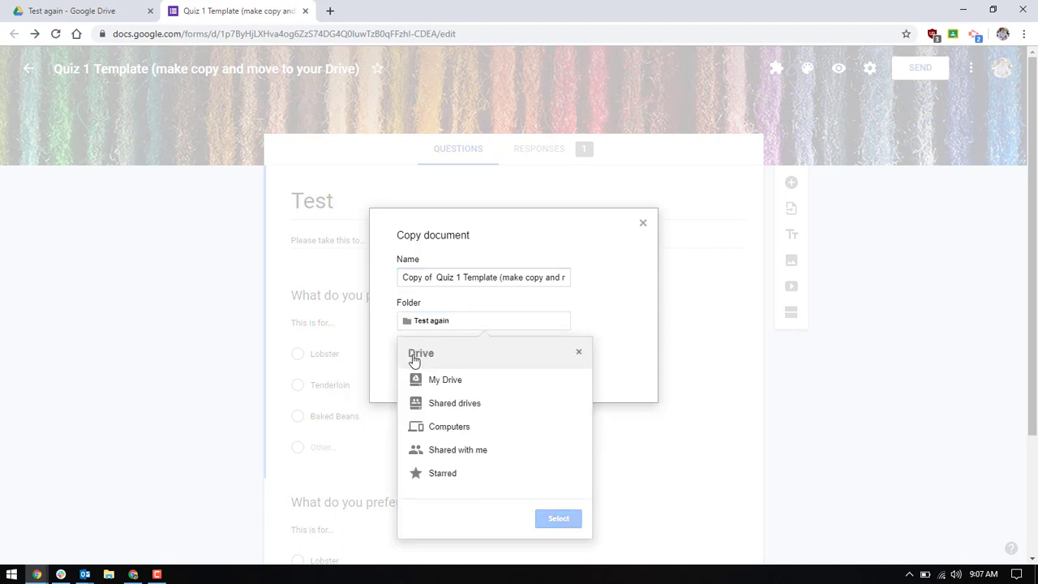
left_click(444, 379)
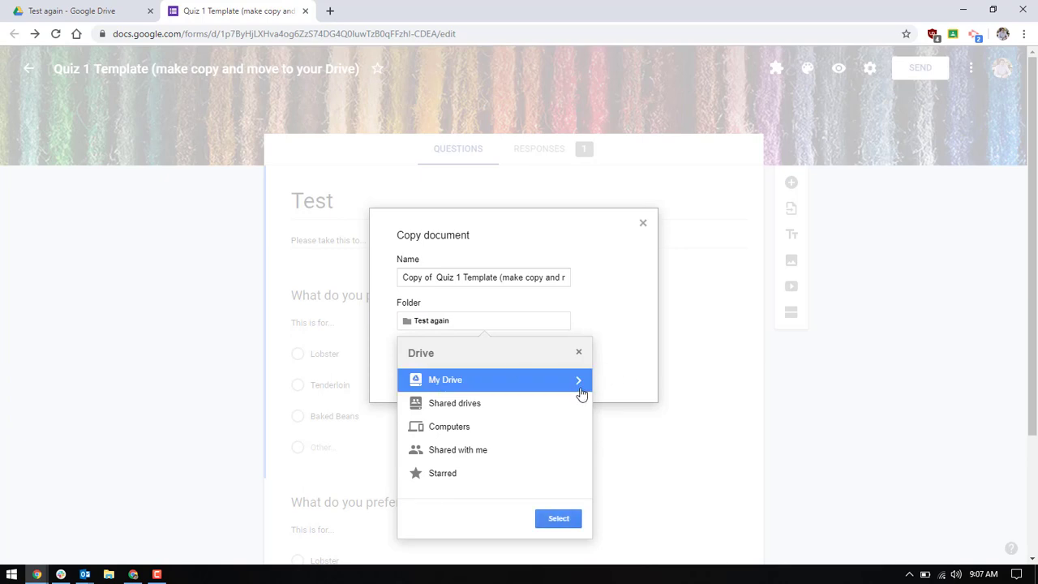
left_click(558, 519)
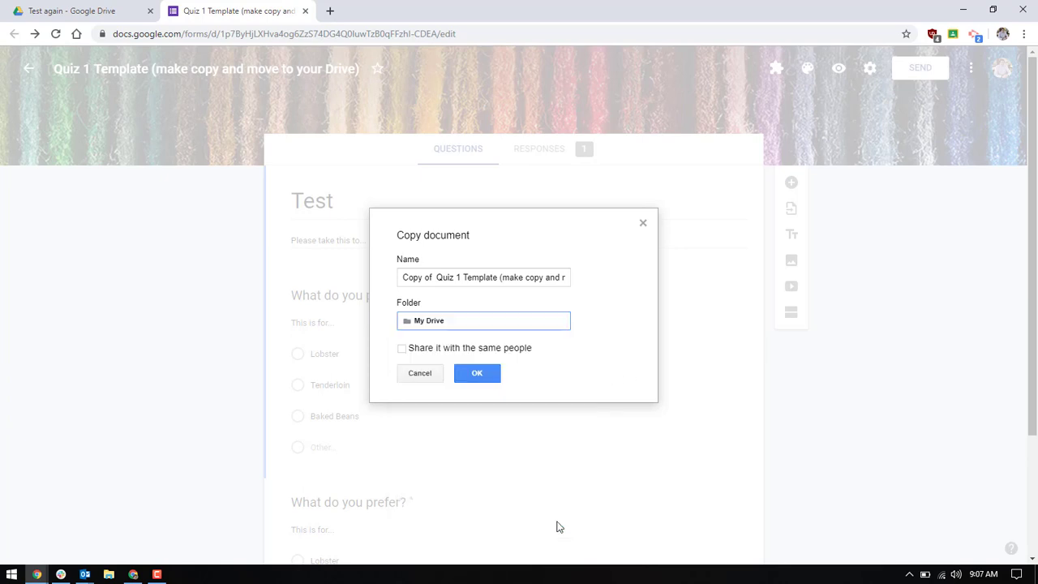
Step: Name the copy 'Rename' and create it in My Drive
double_click(445, 277)
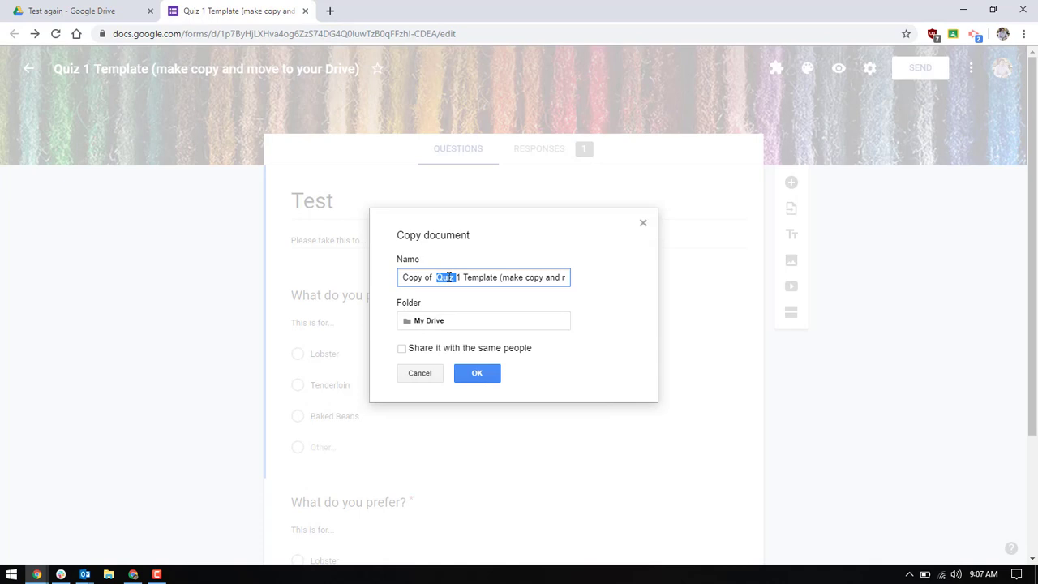
type("Renm")
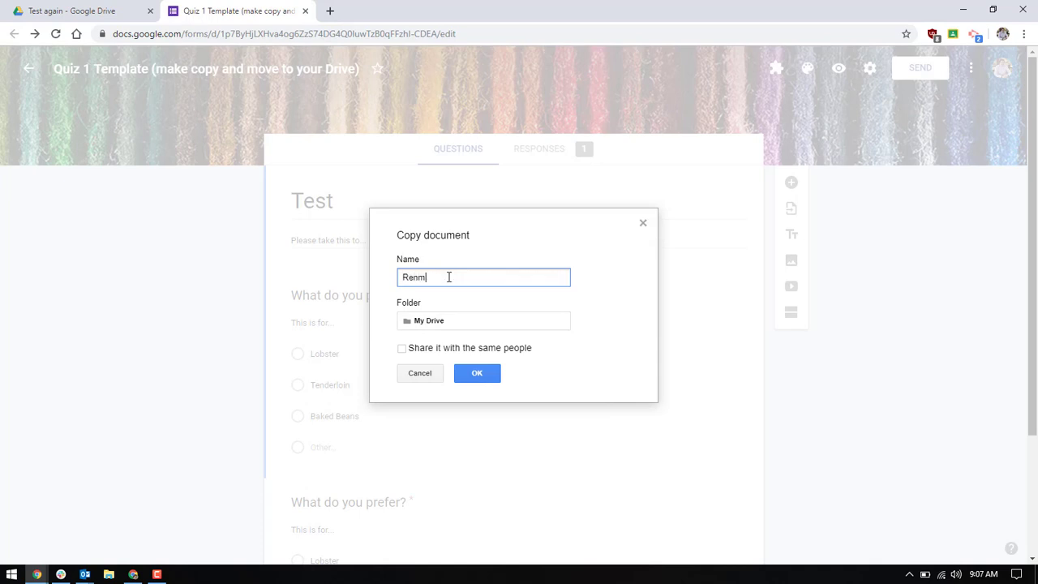
type("ame")
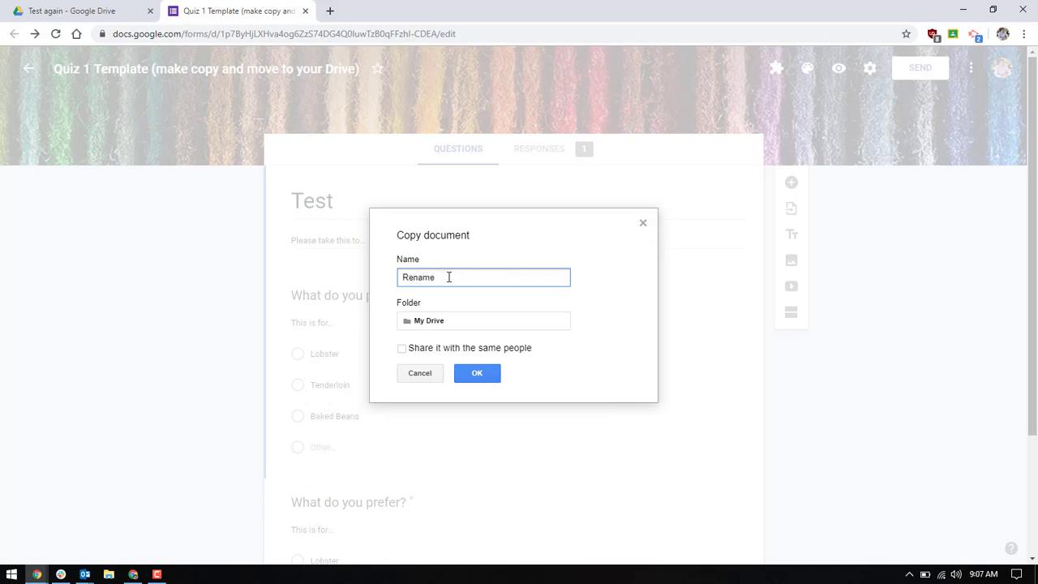
left_click(73, 10)
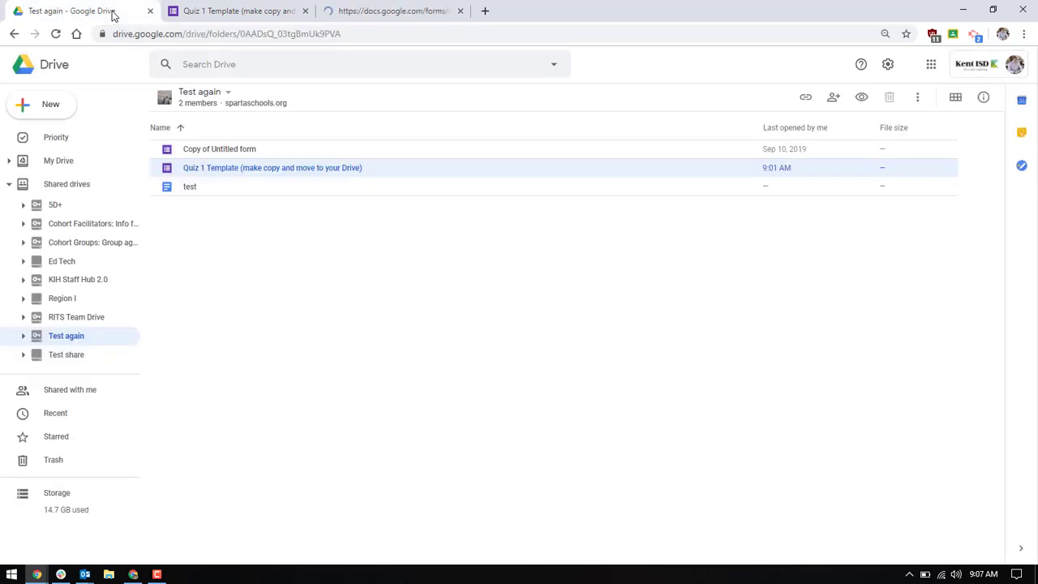